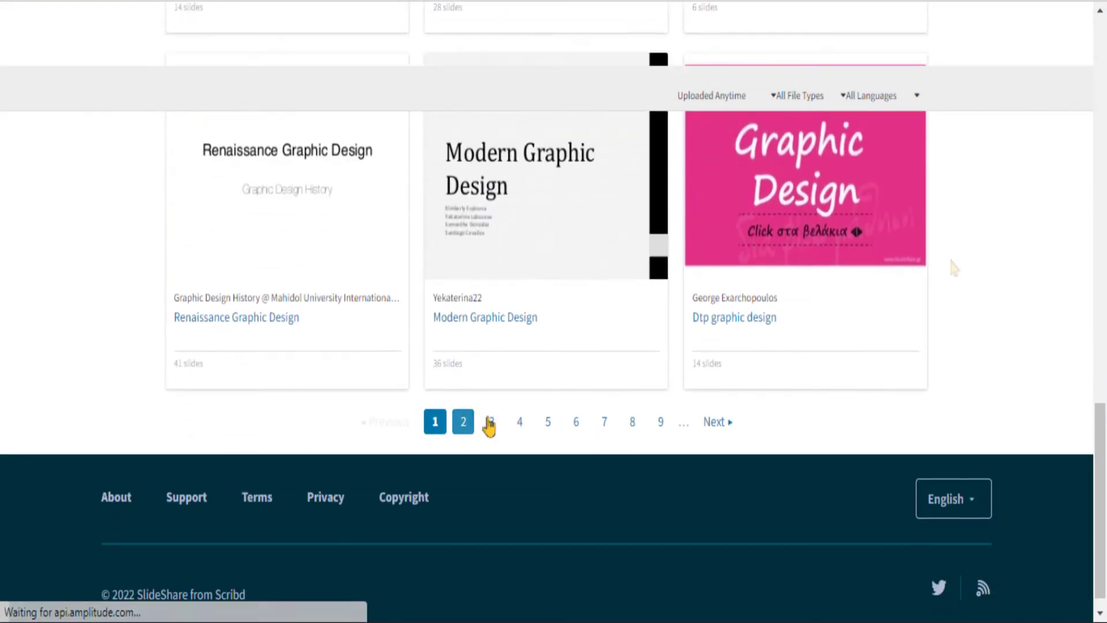
Browse to page 2 of the 'graphic design' results, then return to the home page
{"action": "left_click", "coordinate": [489, 422]}
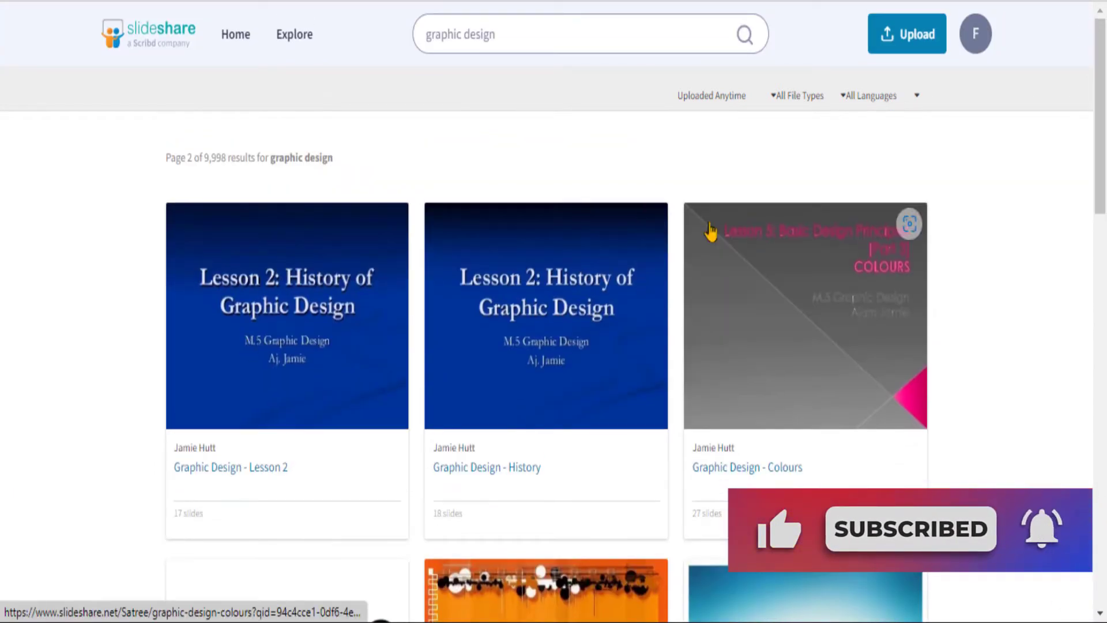
{"action": "left_click", "coordinate": [286, 315]}
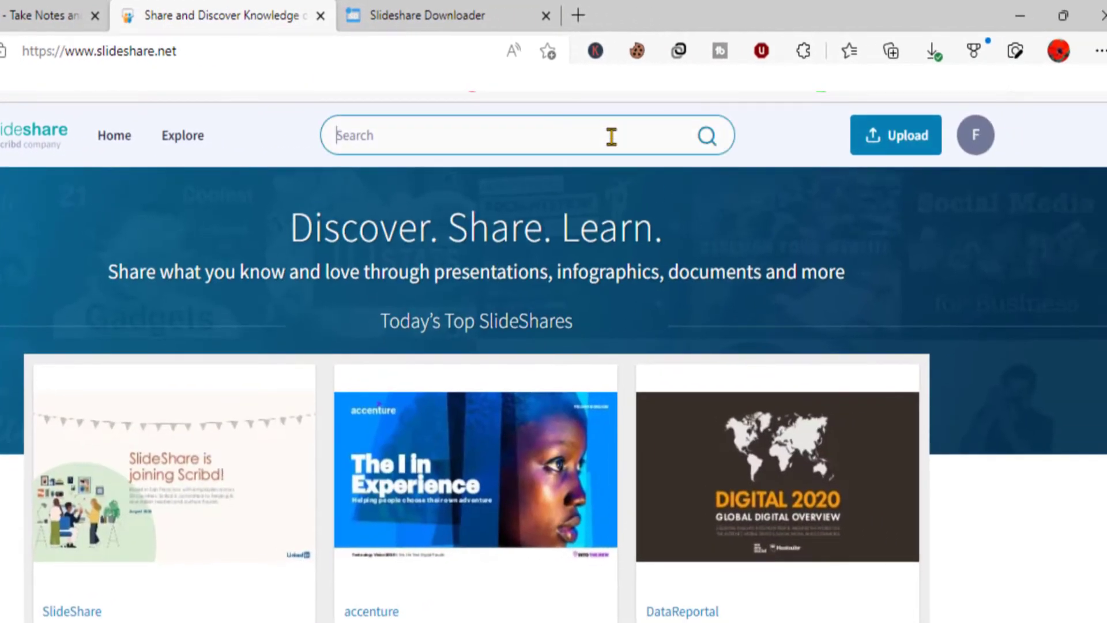
Search SlideShare for 'ECG' and scroll through the results
{"action": "type", "text": "ECG"}
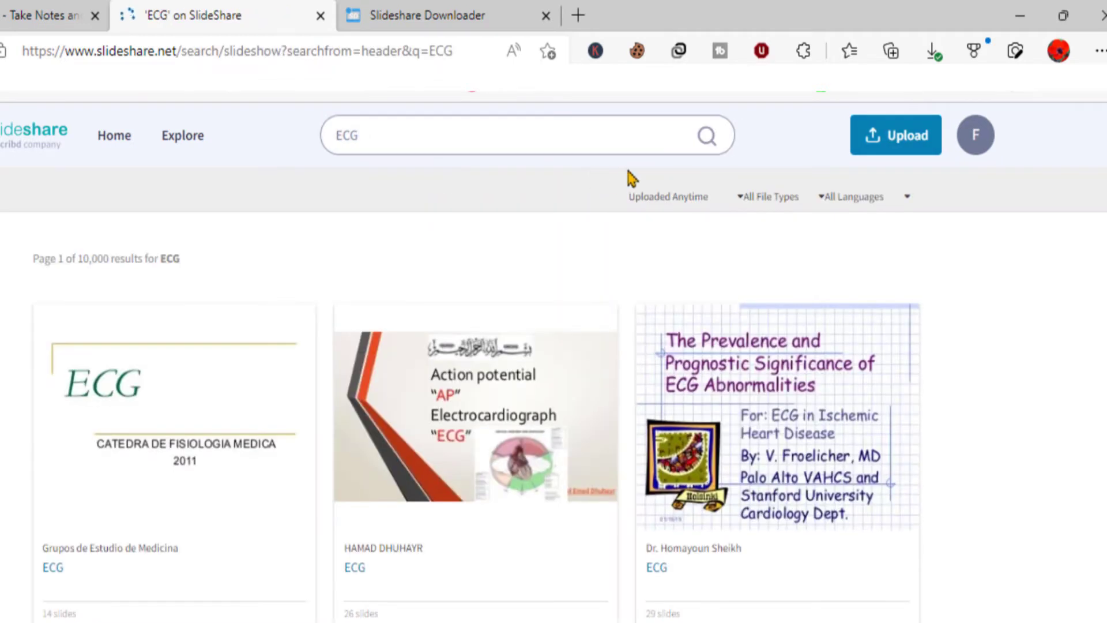
{"action": "scroll", "scroll_direction": "down", "scroll_amount": 3}
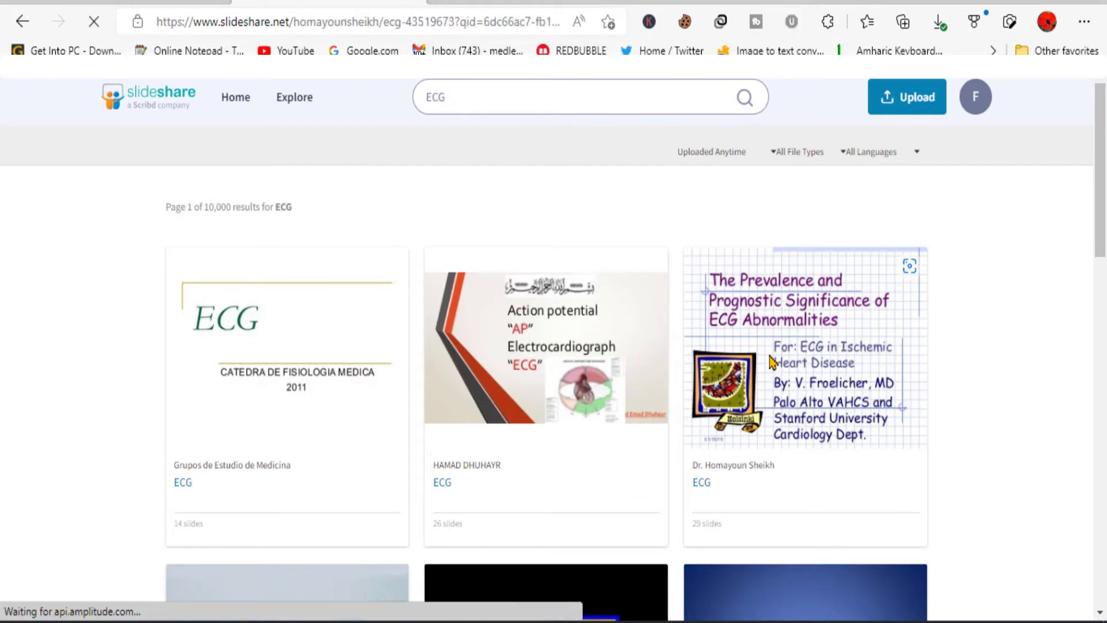
Open the ECG Abnormalities presentation, reveal its share link, and switch to Slideshare Downloader
{"action": "left_click", "coordinate": [804, 347]}
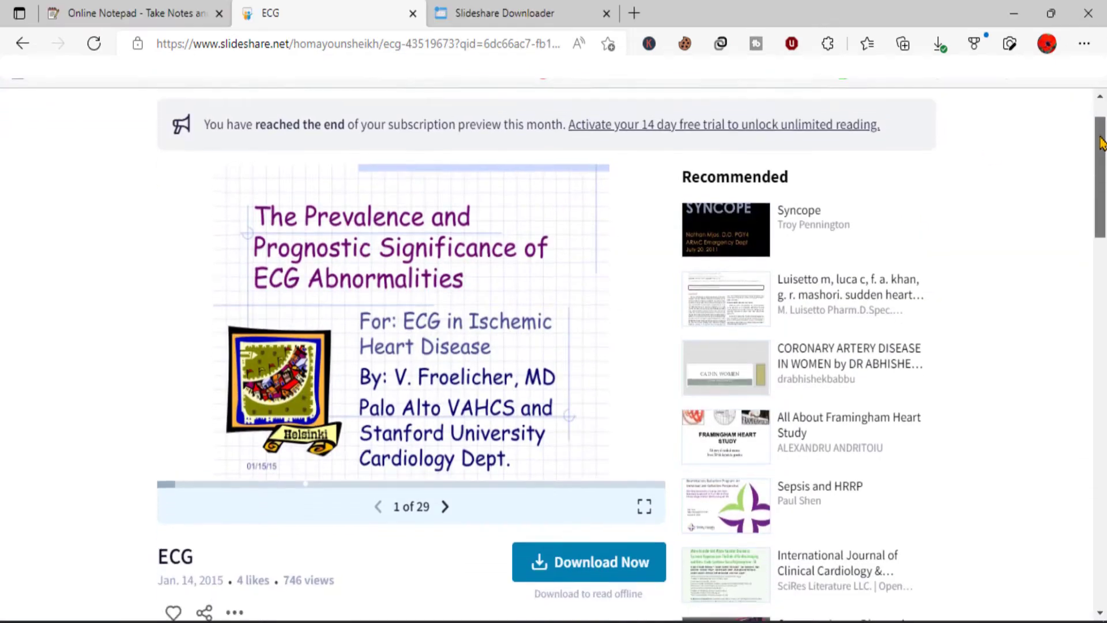
{"action": "scroll", "scroll_direction": "down", "scroll_amount": 3}
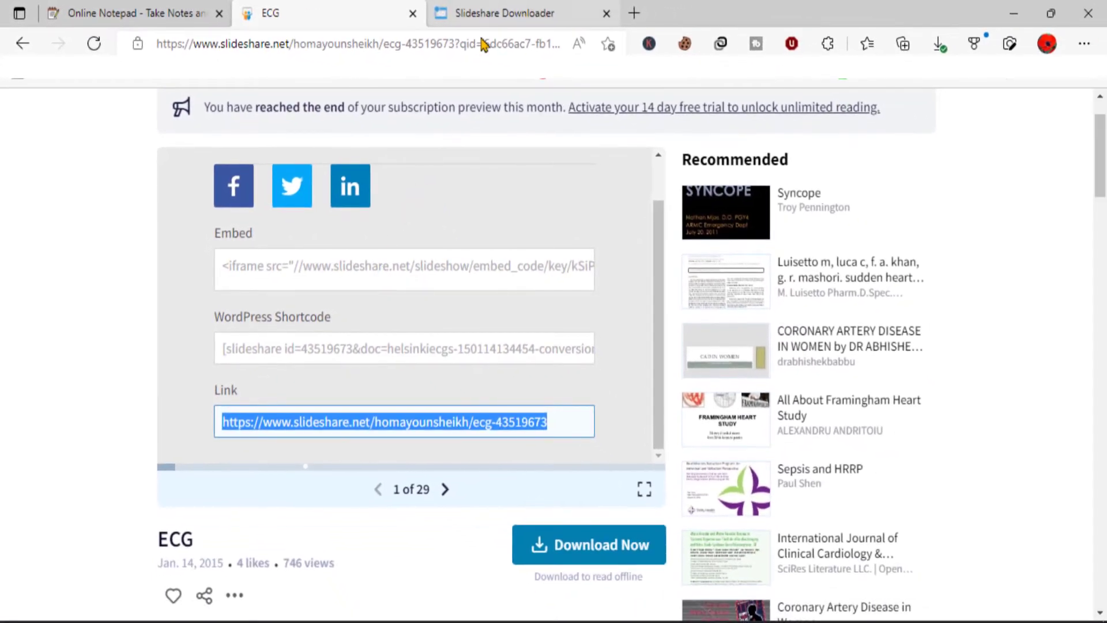
{"action": "left_click", "coordinate": [504, 13]}
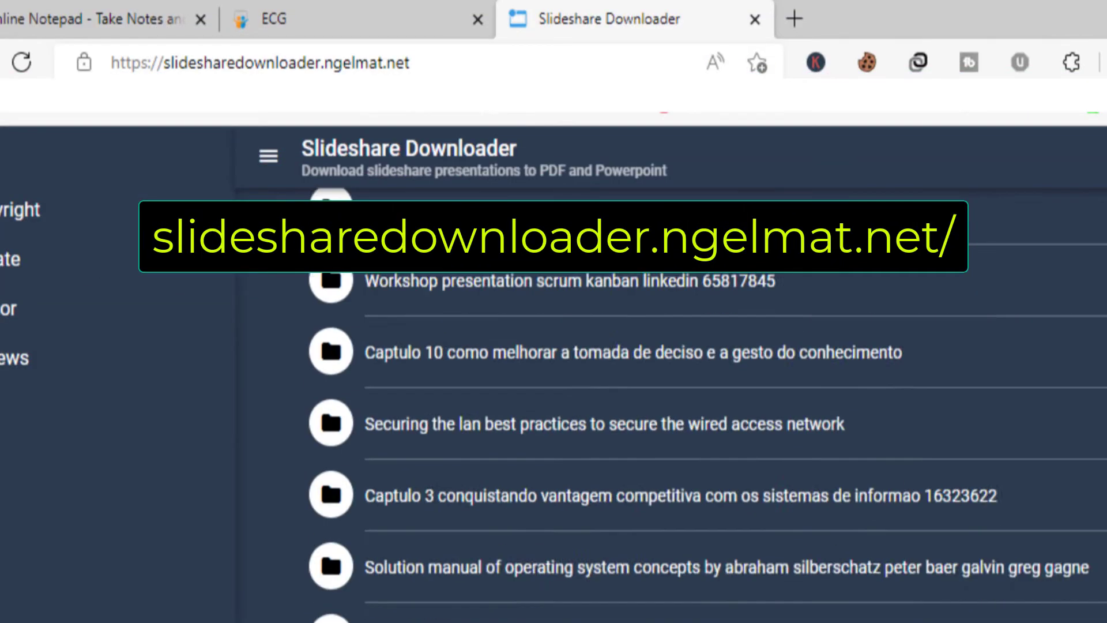
Paste the ECG presentation link into Slideshare Downloader and submit it for download
{"action": "left_click", "coordinate": [259, 63]}
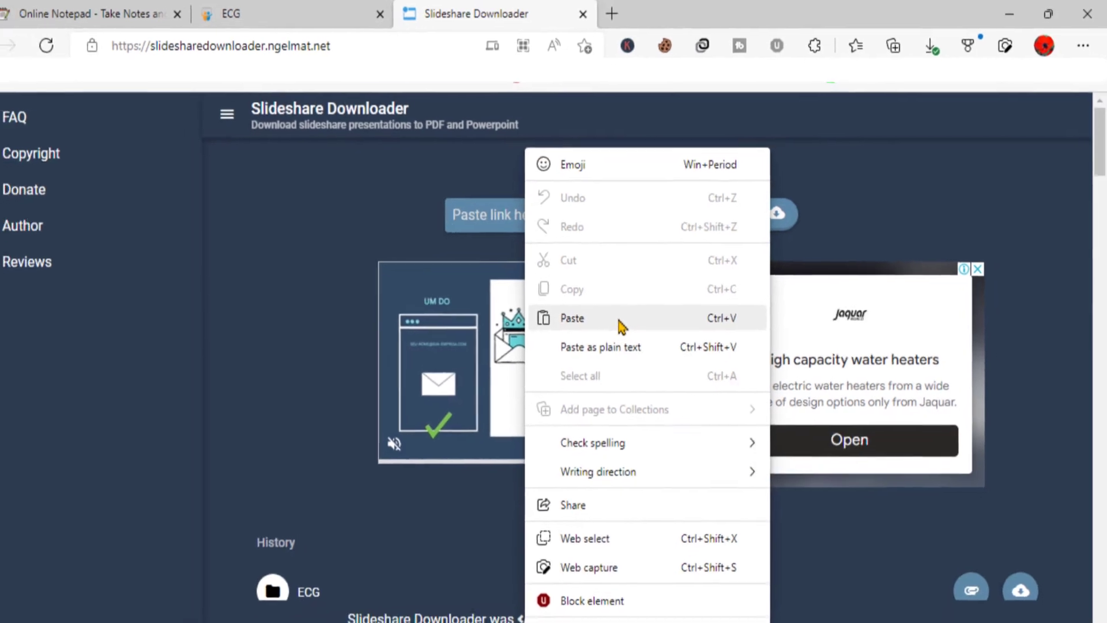
{"action": "left_click", "coordinate": [572, 317]}
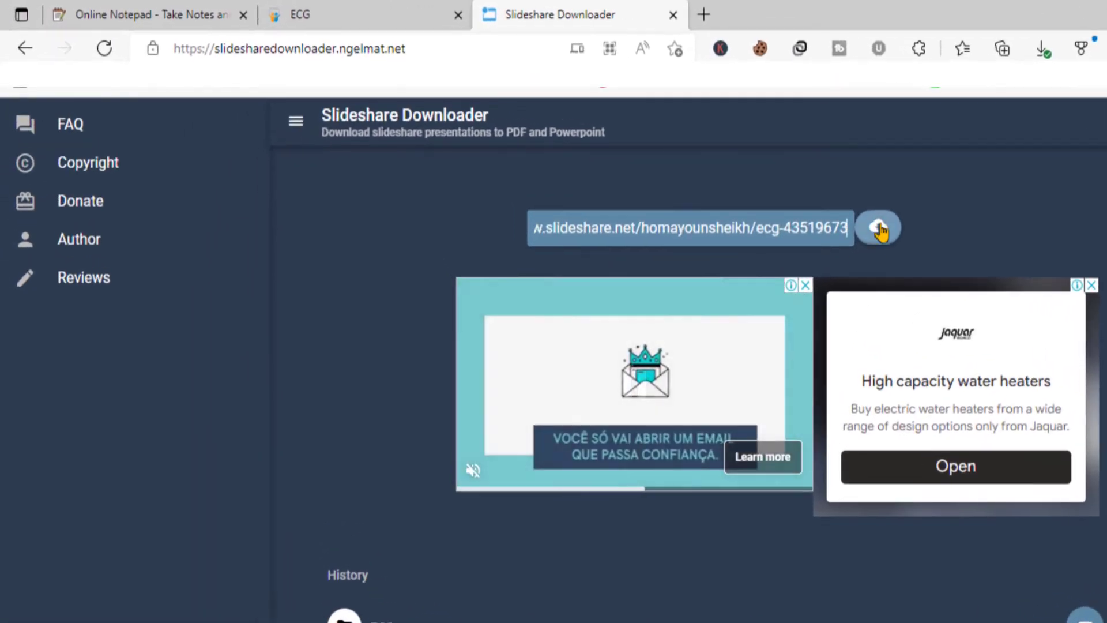
{"action": "left_click", "coordinate": [879, 228]}
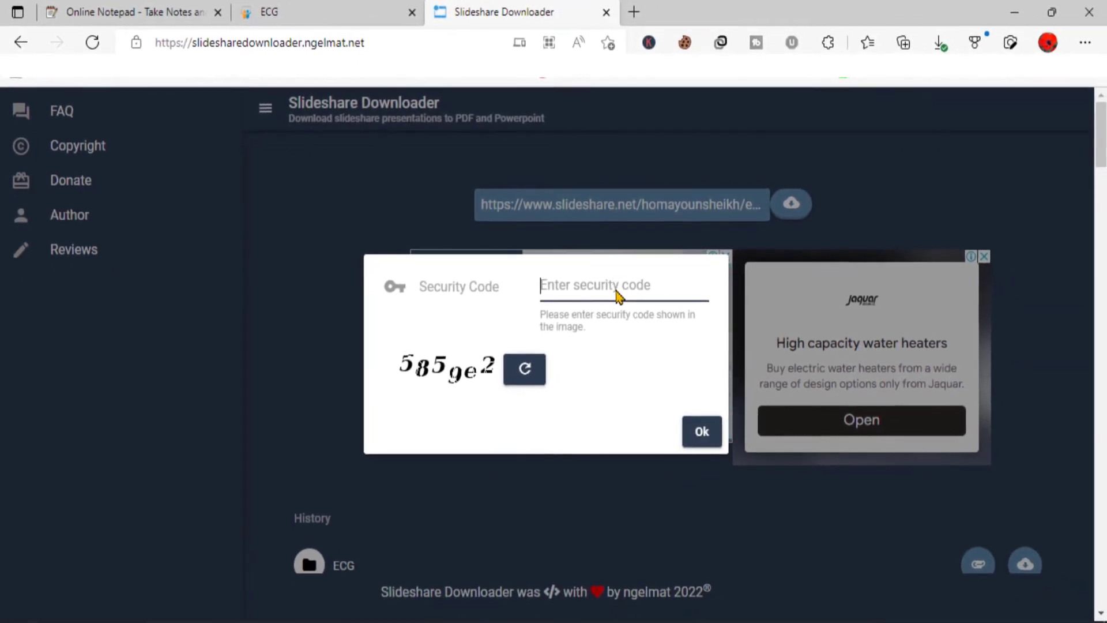
{"action": "type", "text": "5859e2"}
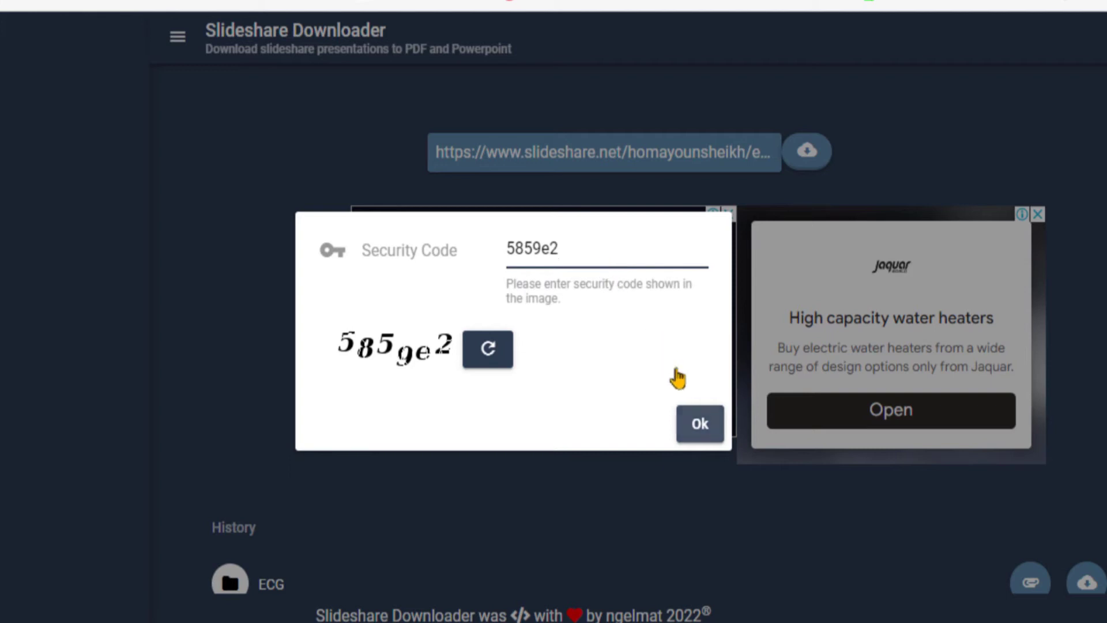
{"action": "left_click", "coordinate": [700, 423]}
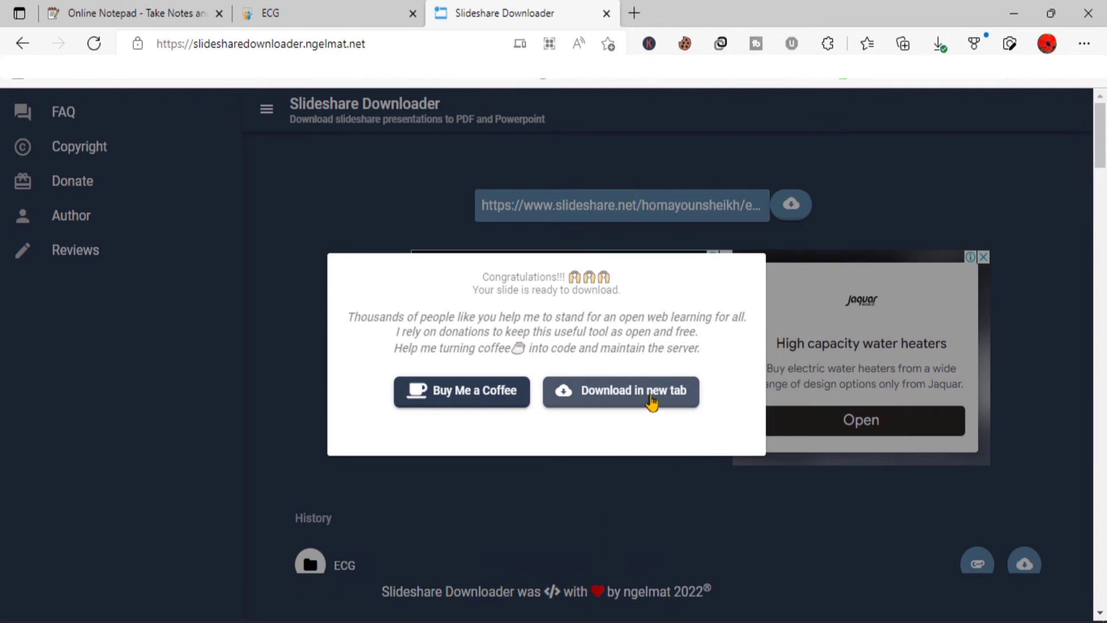
Download the ECG slides in a new tab and open the downloaded file
{"action": "left_click", "coordinate": [635, 391]}
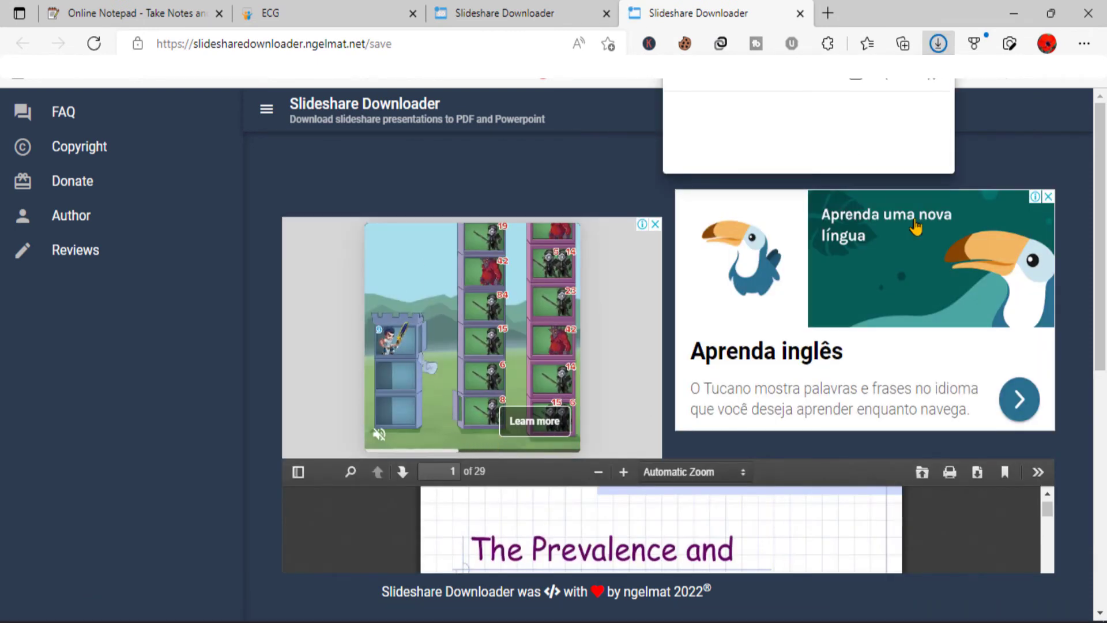
{"action": "left_click", "coordinate": [936, 43]}
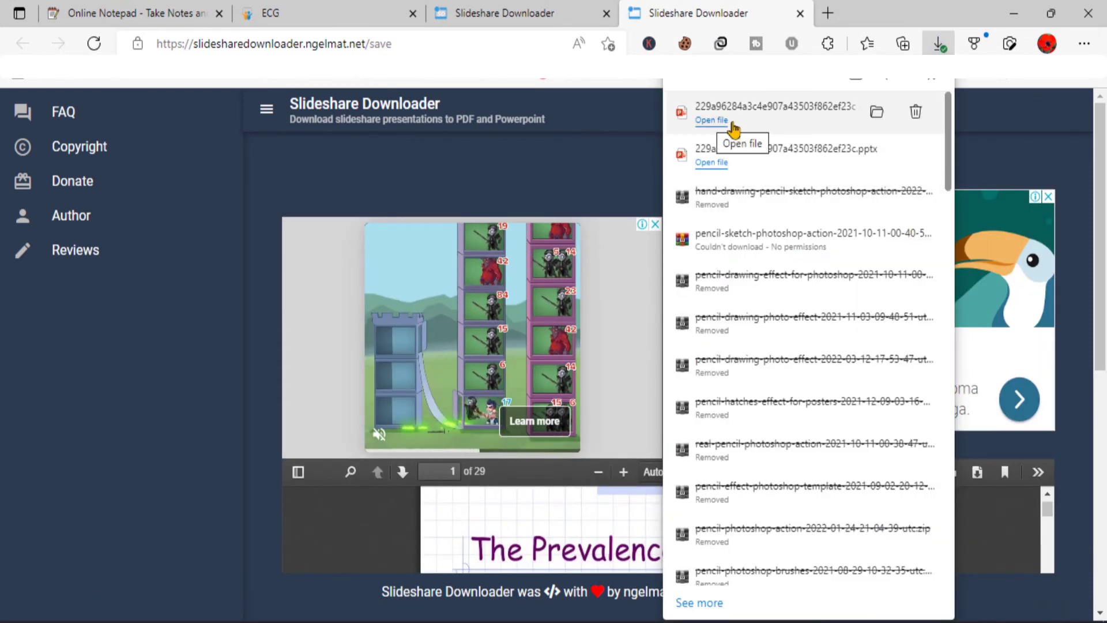
{"action": "left_click", "coordinate": [711, 120]}
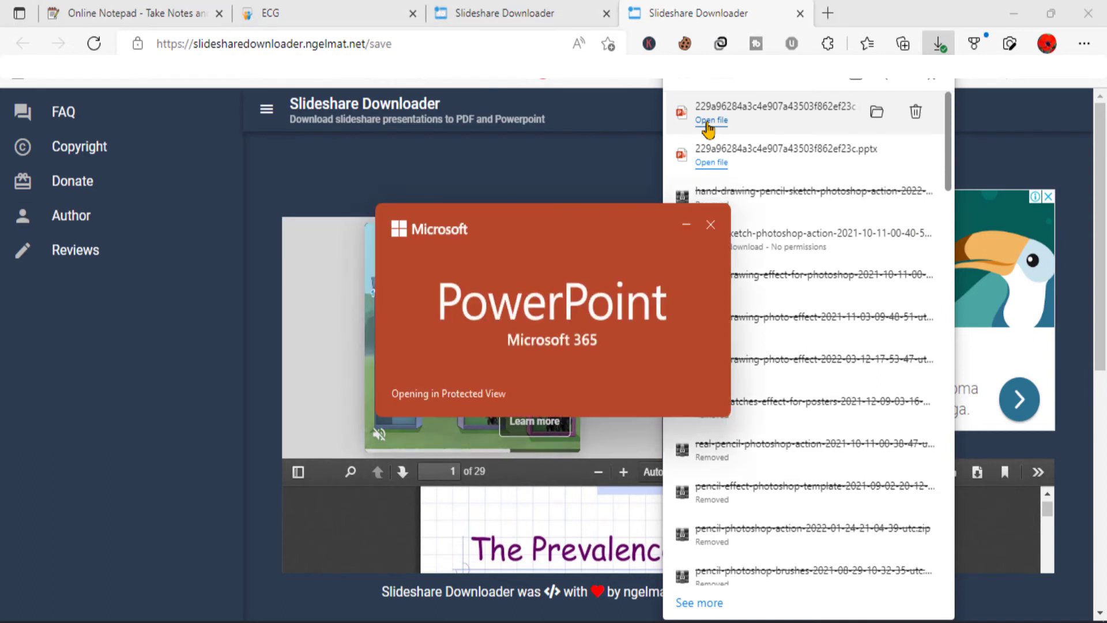
{"action": "left_click", "coordinate": [712, 120]}
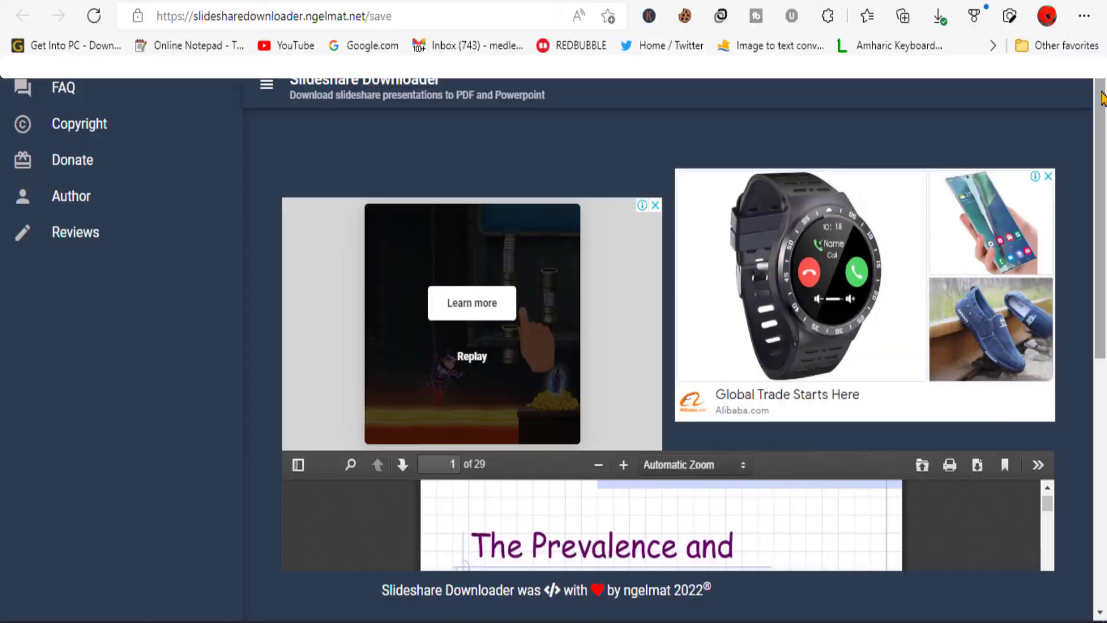
{"action": "scroll", "scroll_direction": "down", "scroll_amount": 3}
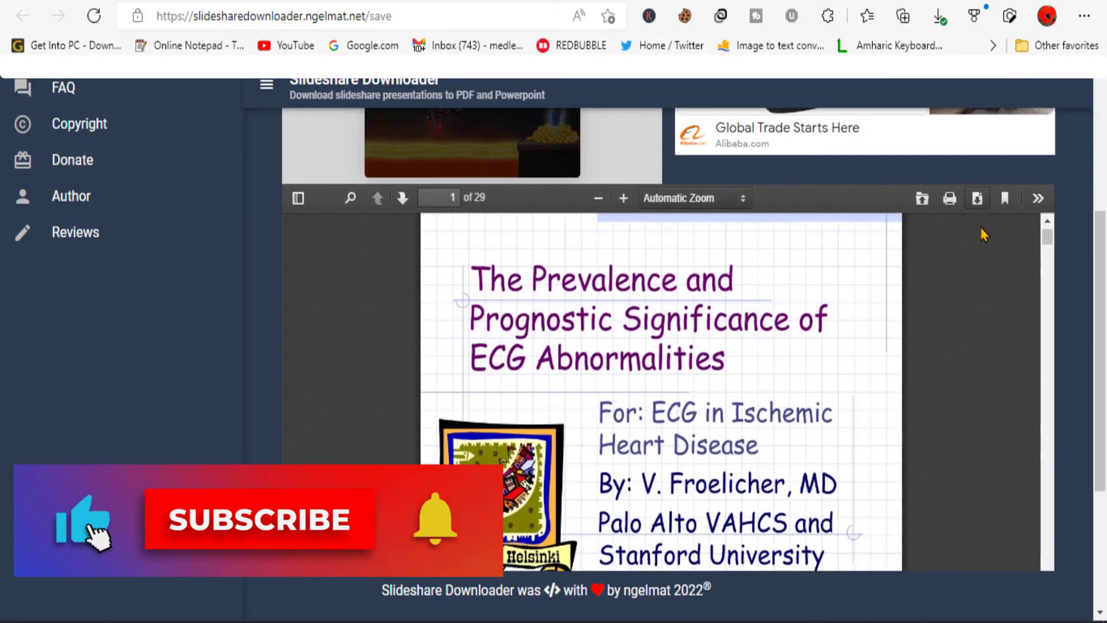